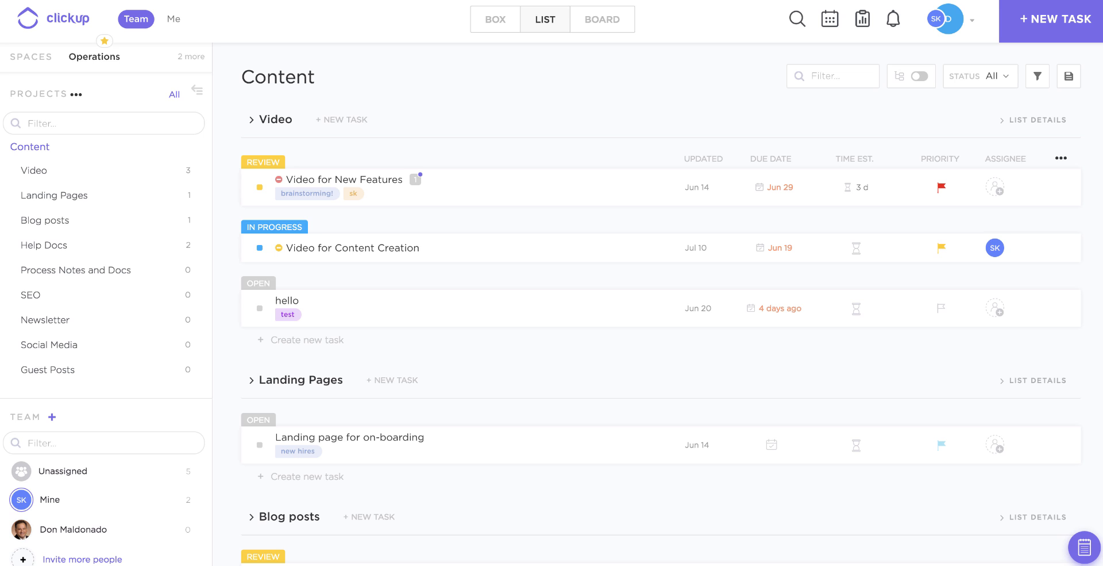
{"action": "mouse_move", "coordinate": [775, 40]}
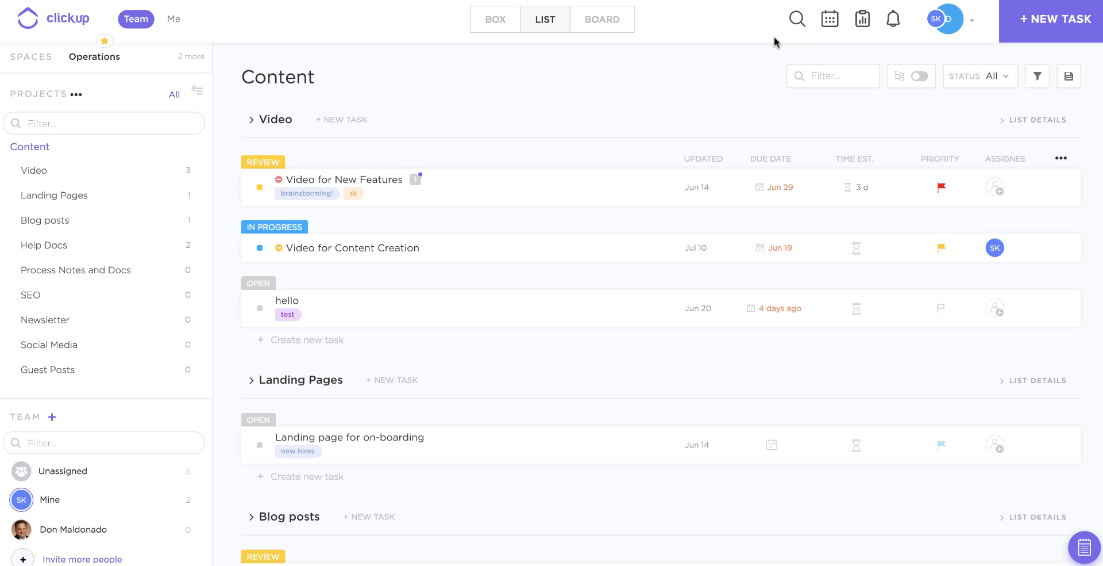
{"action": "mouse_move", "coordinate": [622, 101]}
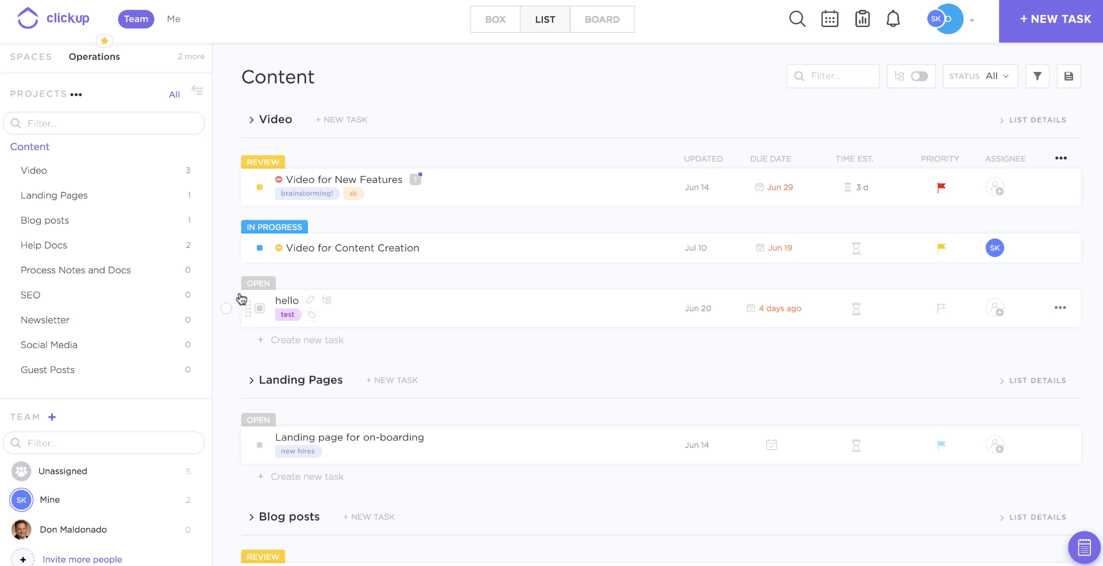
{"action": "mouse_move", "coordinate": [336, 348]}
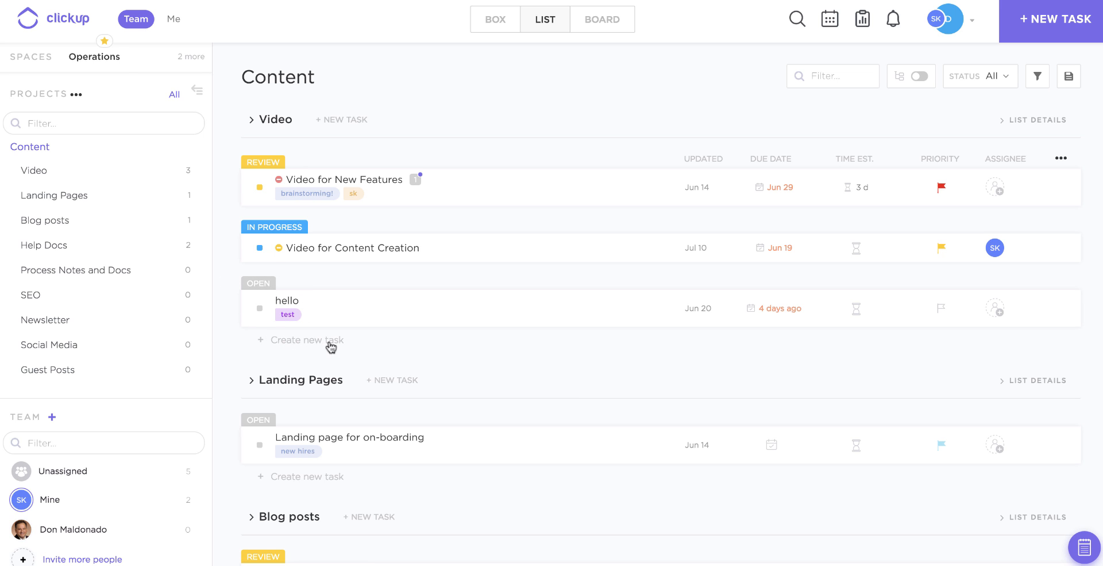
Step: Create an Open task named test in the Video list, leaving a blank row ready
{"action": "left_click", "coordinate": [304, 340]}
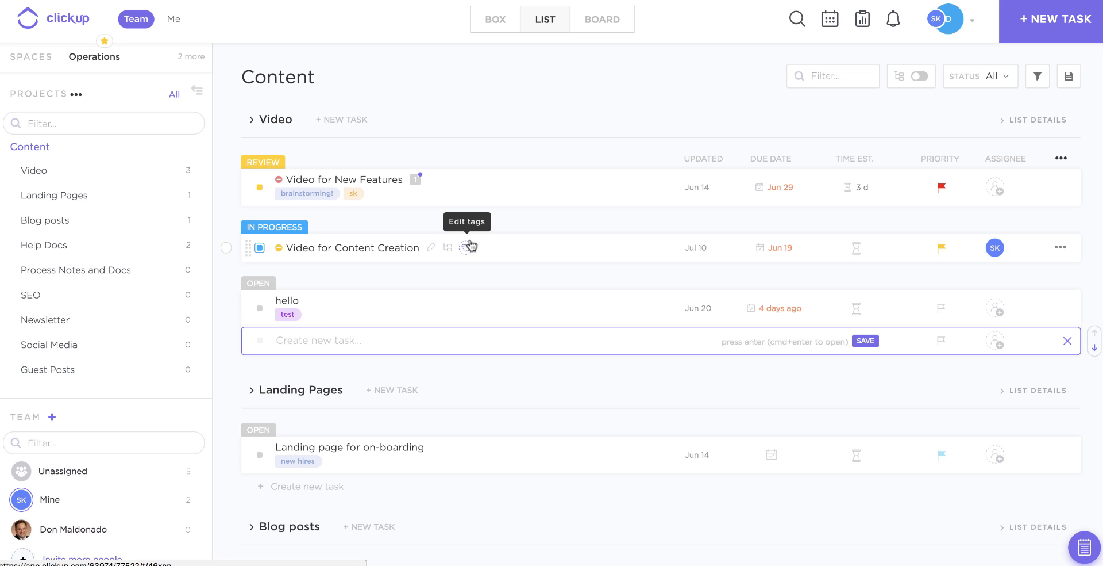
{"action": "key", "text": "enter"}
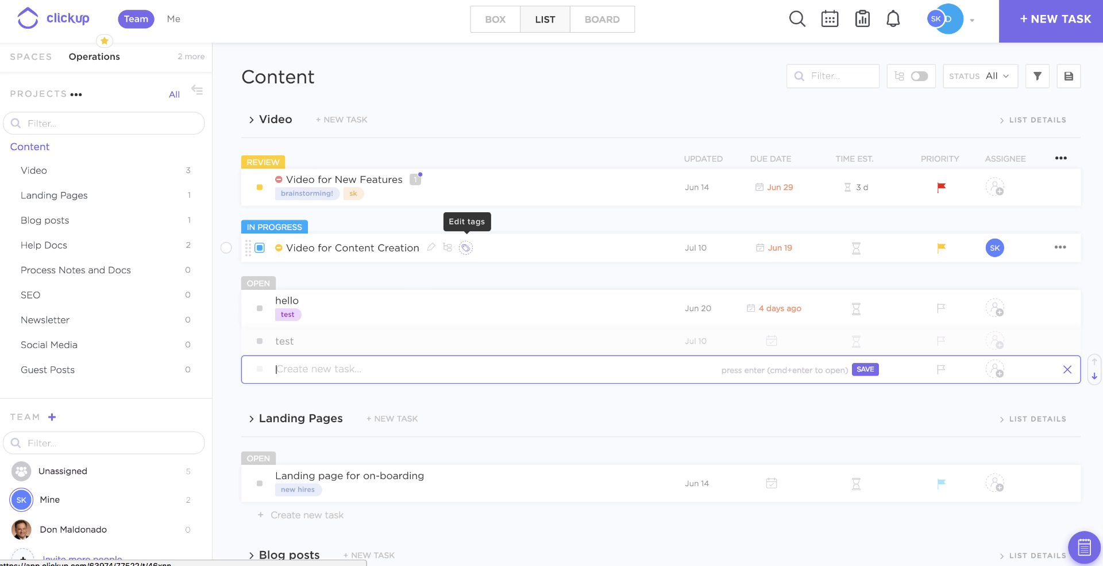
{"action": "key", "text": "Enter"}
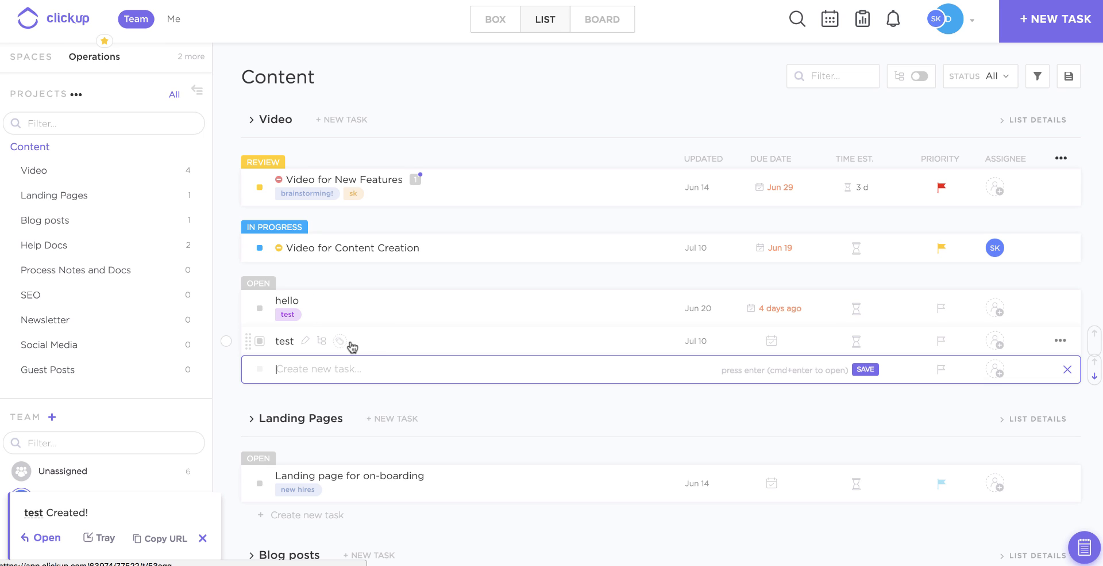
{"action": "mouse_move", "coordinate": [619, 348]}
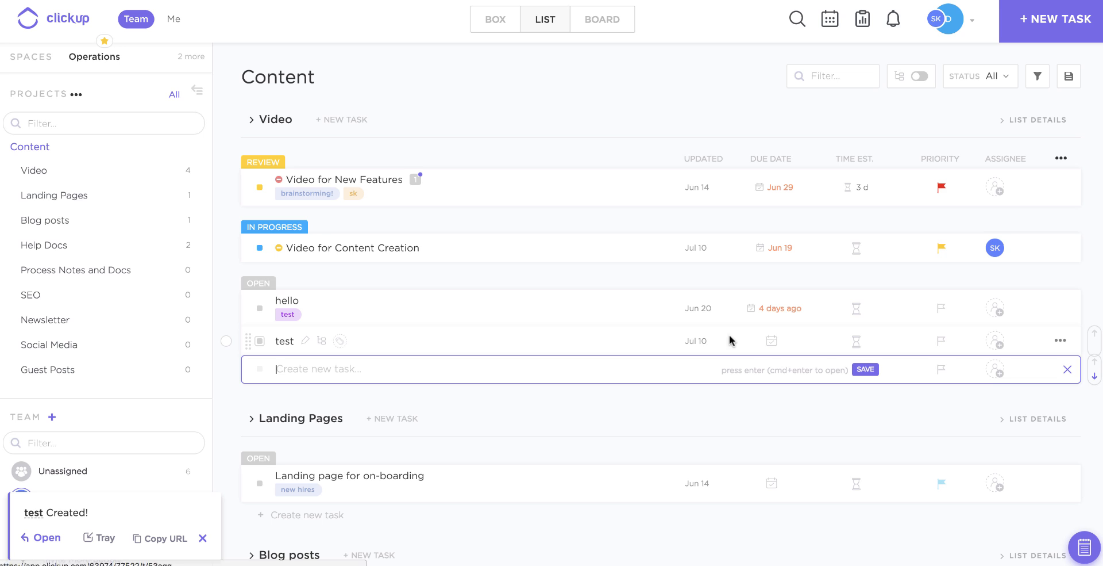
{"action": "mouse_move", "coordinate": [847, 340]}
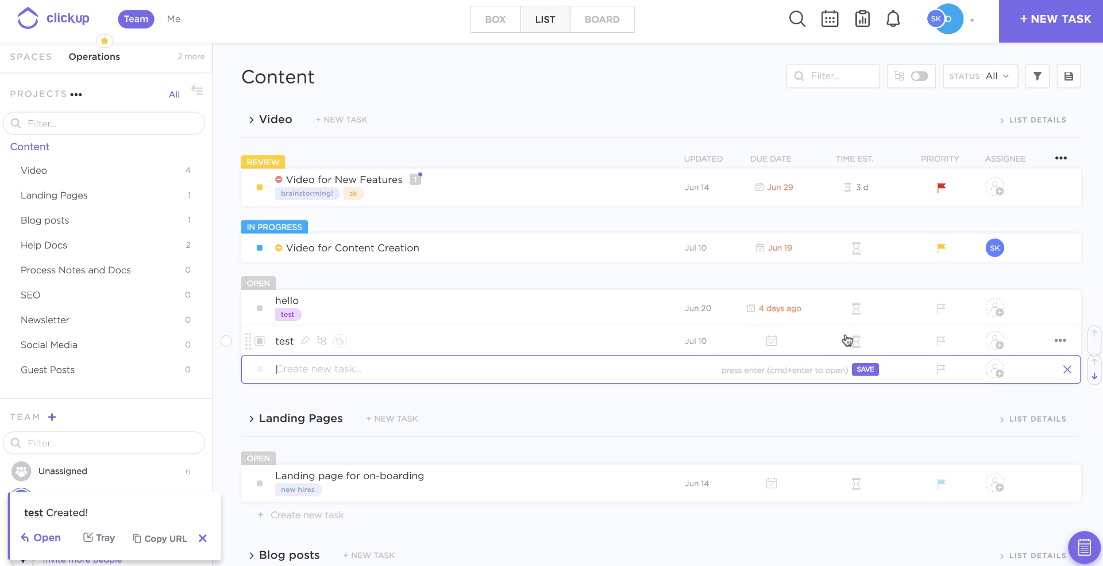
Step: Set the test task to High priority and assign it to yourself
{"action": "left_click", "coordinate": [941, 340]}
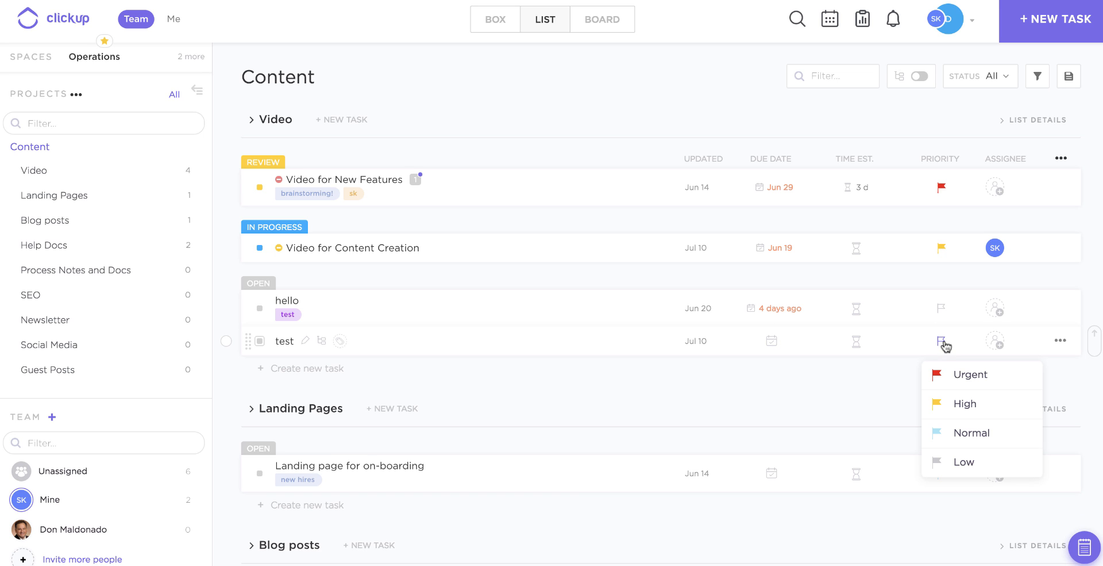
{"action": "left_click", "coordinate": [965, 403]}
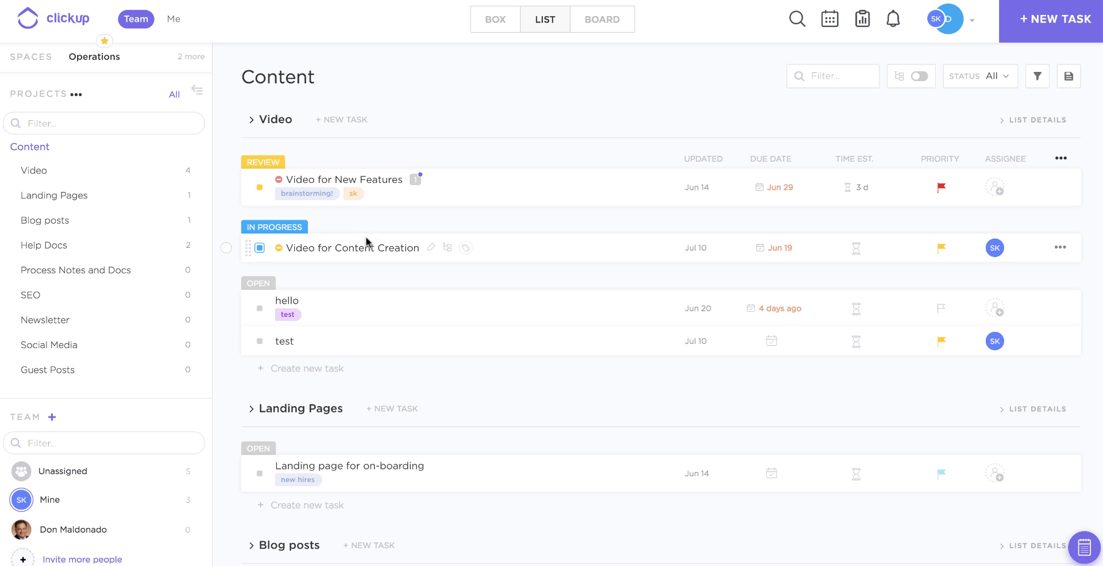
{"action": "left_click", "coordinate": [353, 248]}
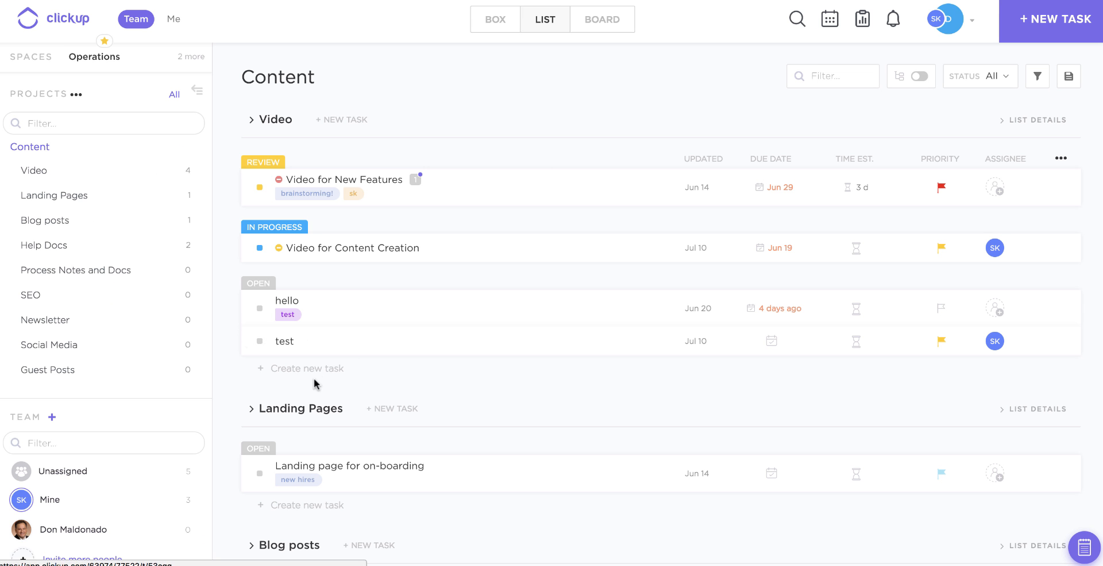
Step: Paste Draft script, Record, Check sound quality and create them as 3 separate tasks
{"action": "type", "text": "Draft script Record Check sound quality"}
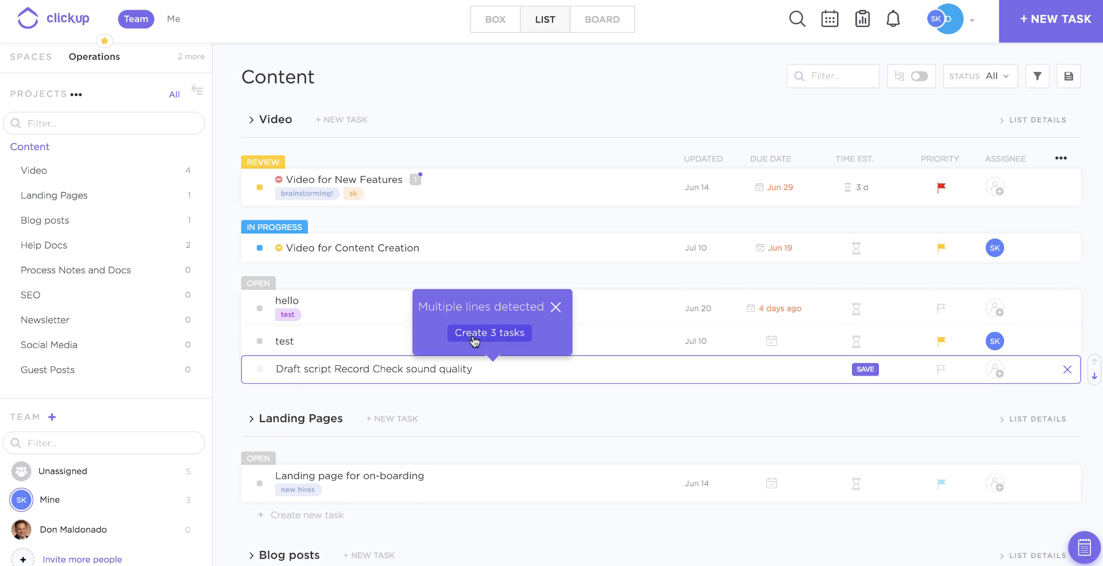
{"action": "left_click", "coordinate": [490, 332]}
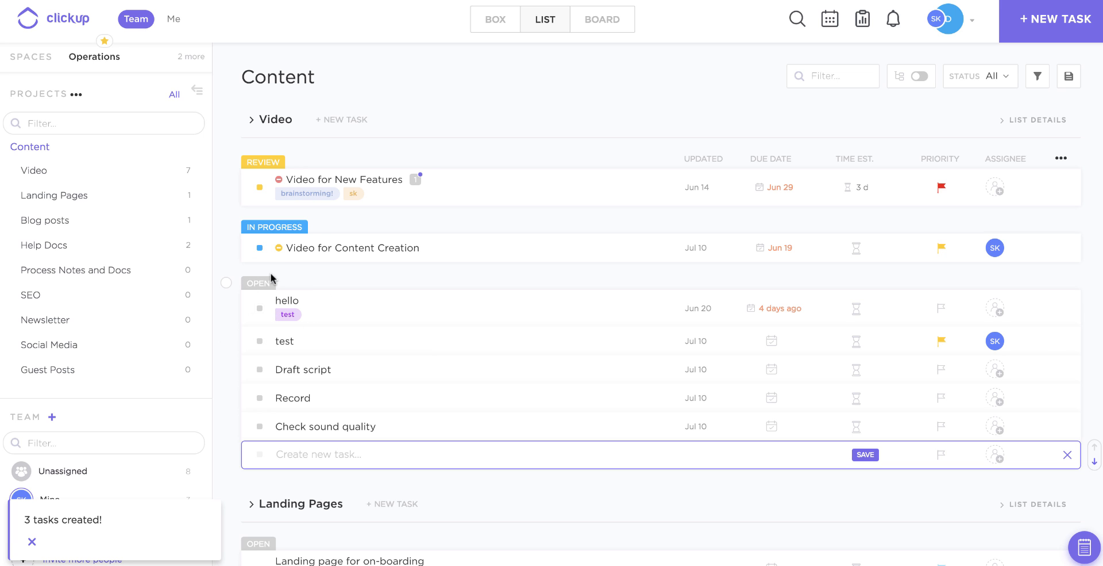
{"action": "mouse_move", "coordinate": [622, 36]}
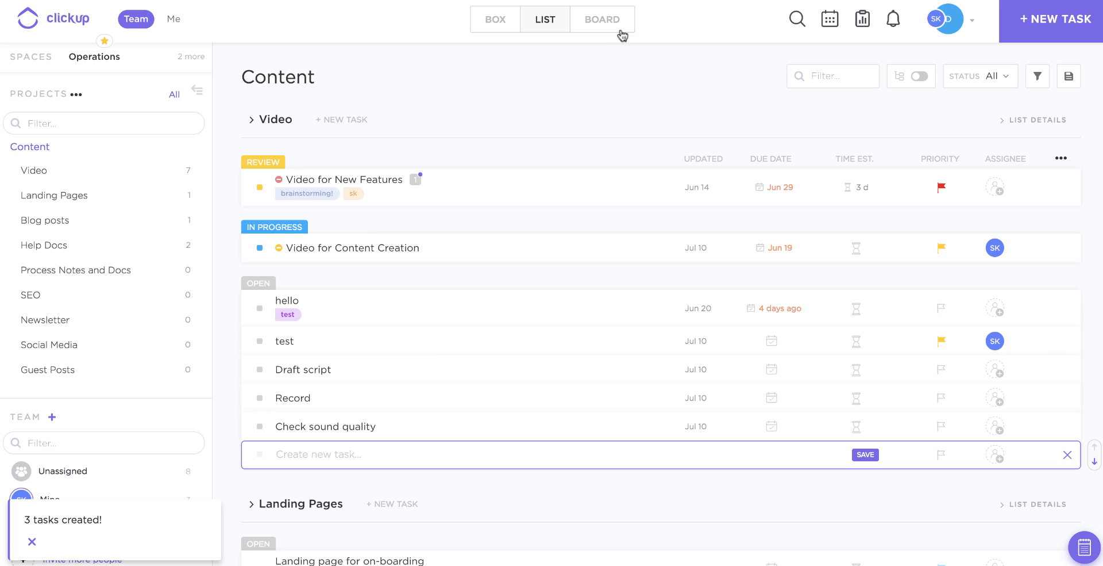
Step: View Content as a status Board and scroll to the Update Required, Design and Ready columns
{"action": "left_click", "coordinate": [601, 20]}
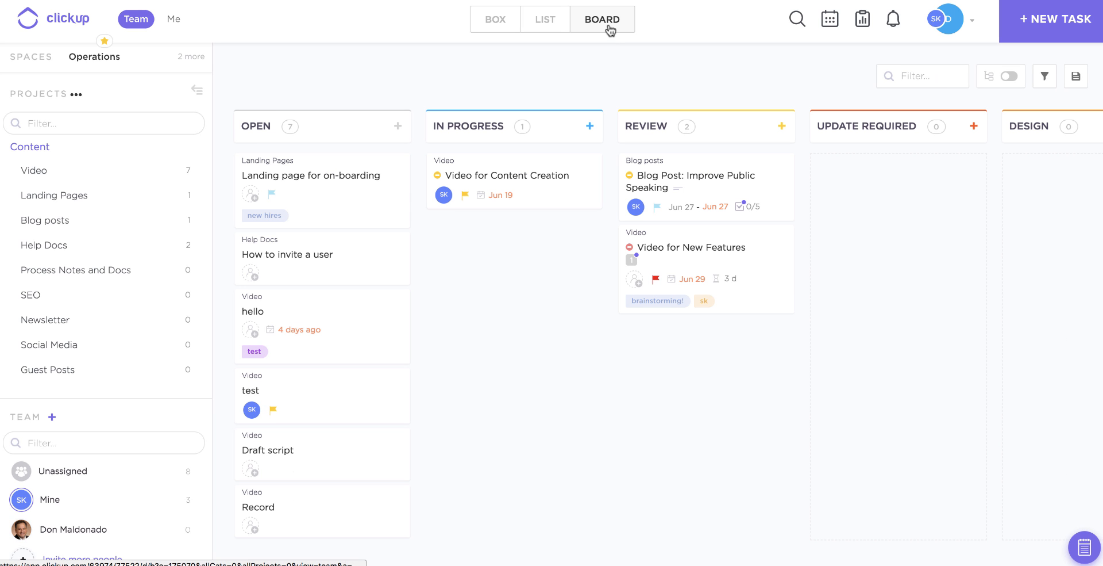
{"action": "mouse_move", "coordinate": [715, 151]}
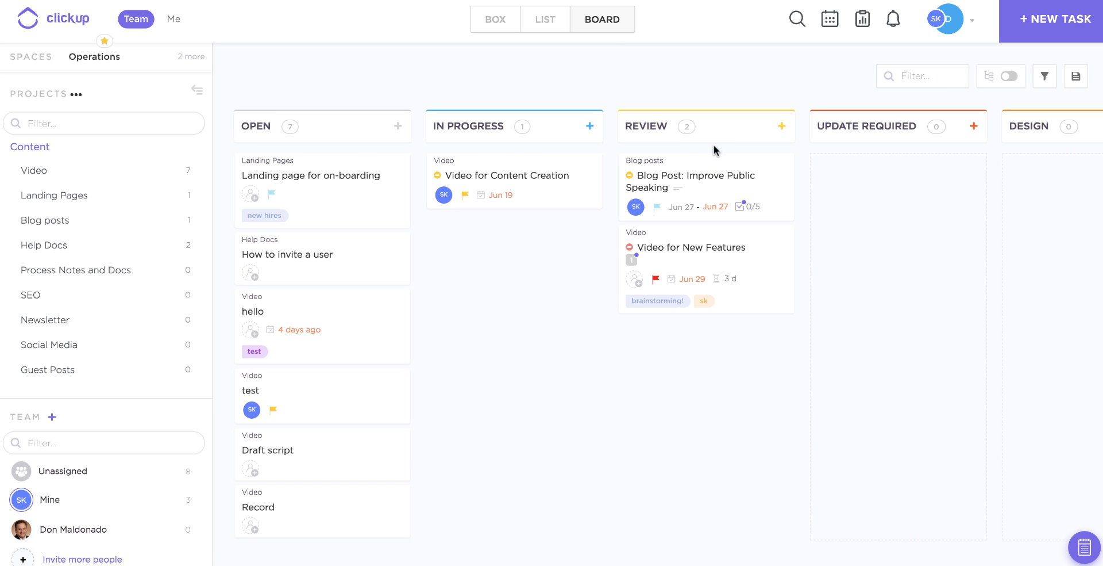
{"action": "scroll", "scroll_direction": "right", "scroll_amount": 3}
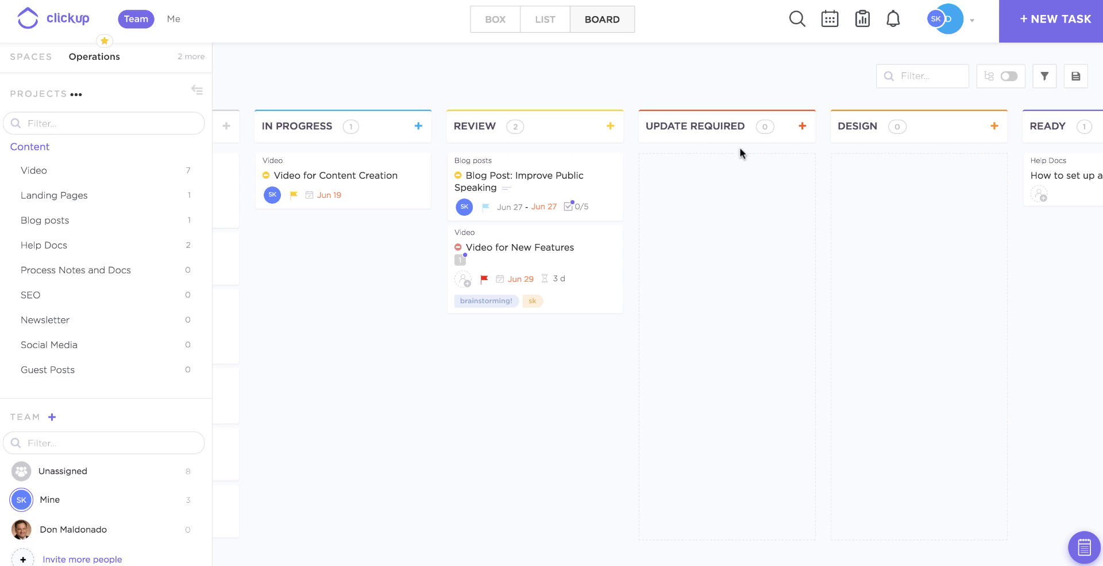
{"action": "scroll", "scroll_direction": "right", "scroll_amount": 3}
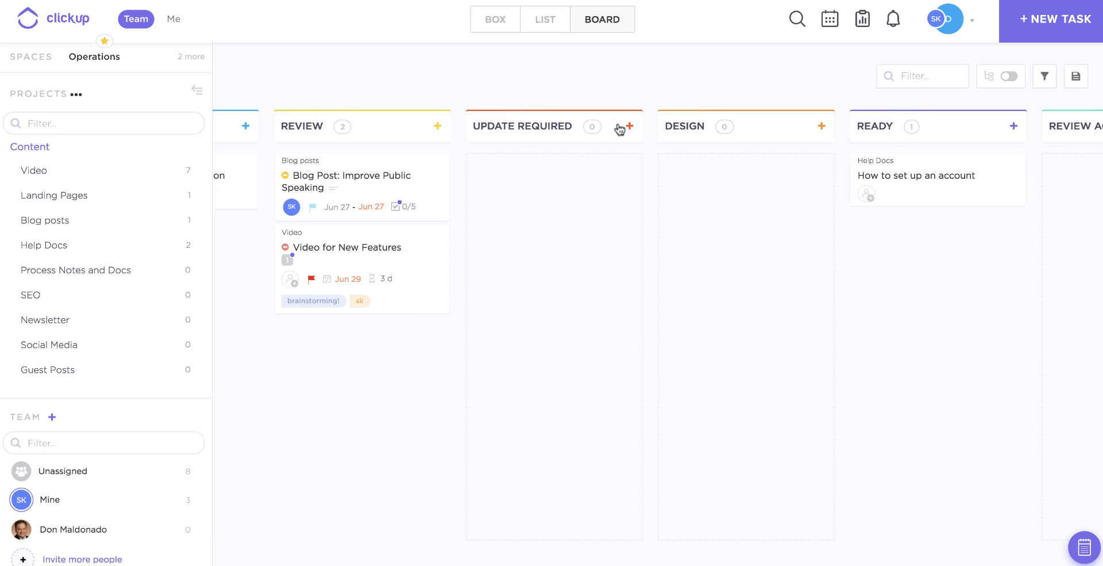
Step: Add a Test1 card to the Update Required column and save it, prompting the list chooser
{"action": "left_click", "coordinate": [629, 127]}
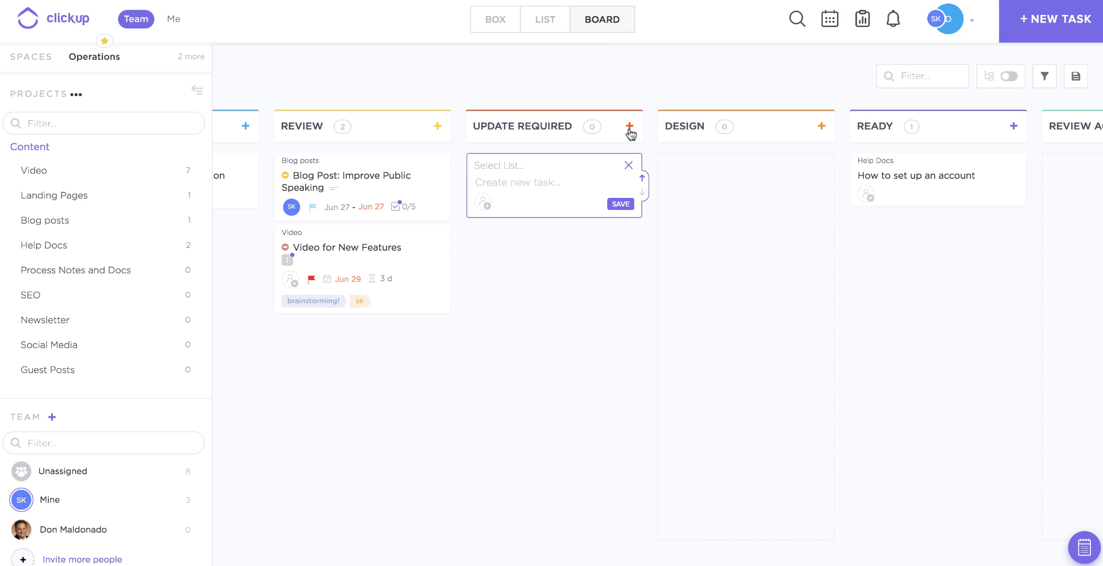
{"action": "type", "text": "Test1"}
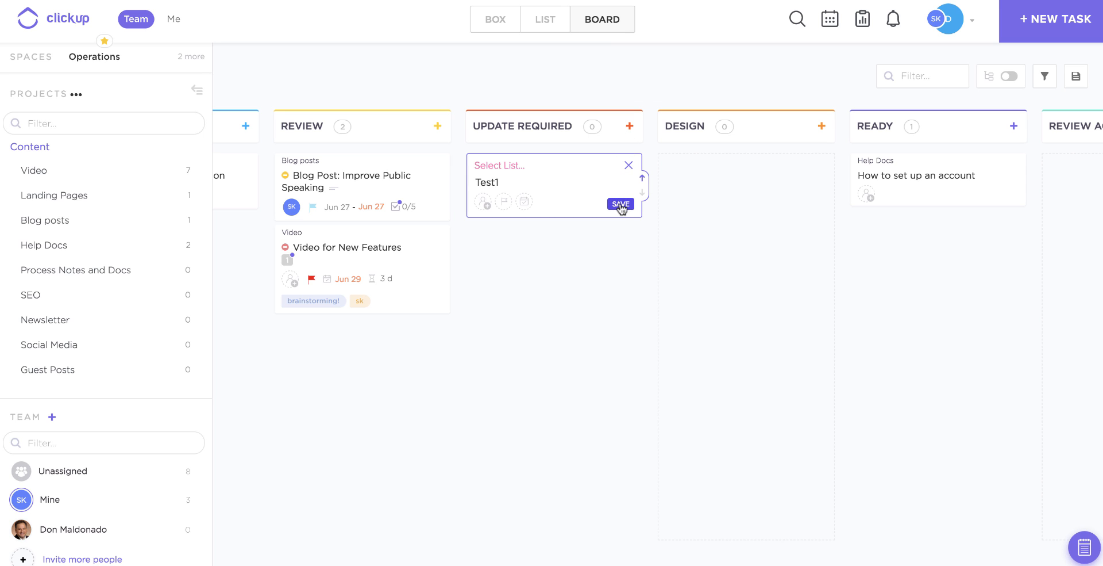
{"action": "left_click", "coordinate": [500, 164]}
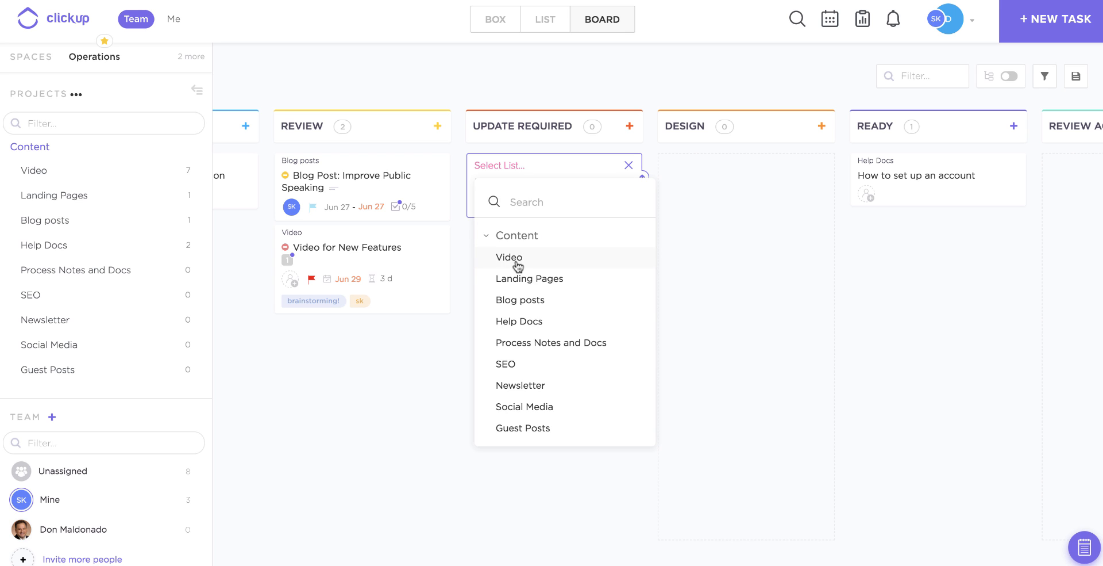